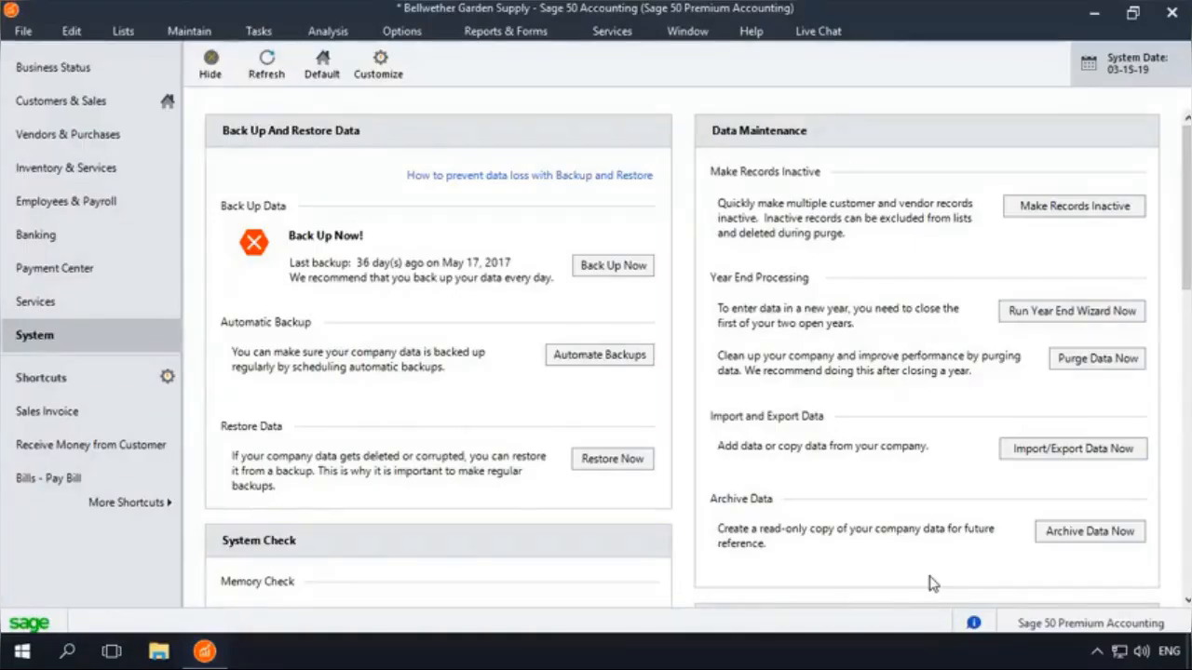
Step: Launch Make Records Inactive from Data Maintenance on the System page
left_click(34, 335)
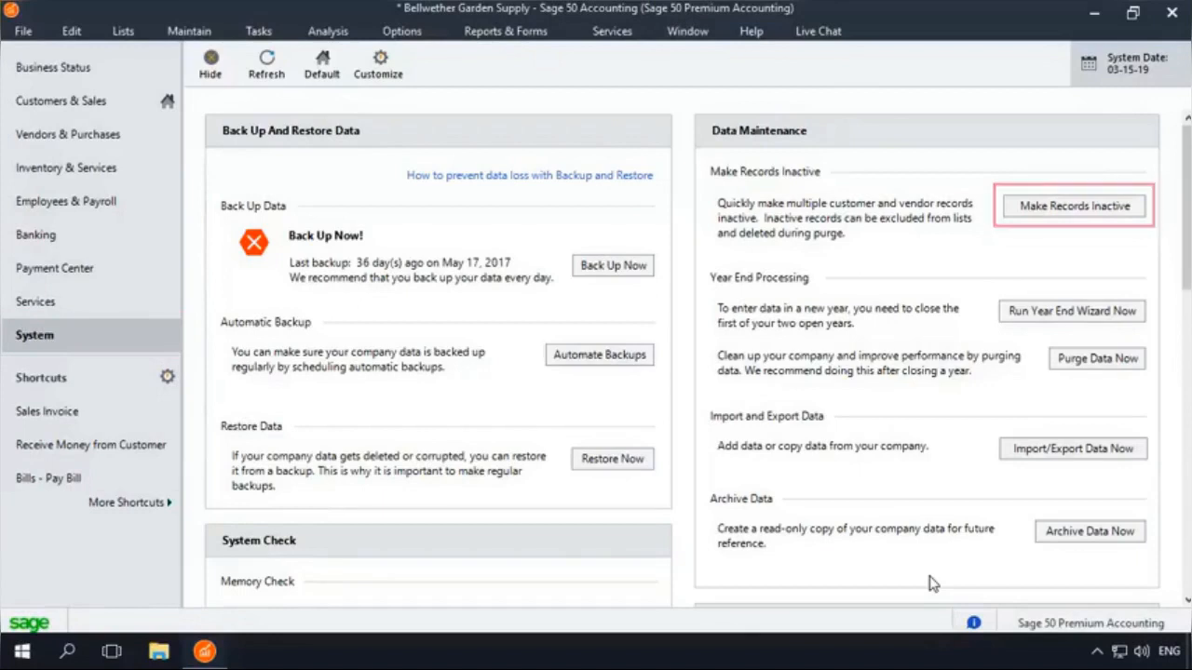
left_click(1072, 205)
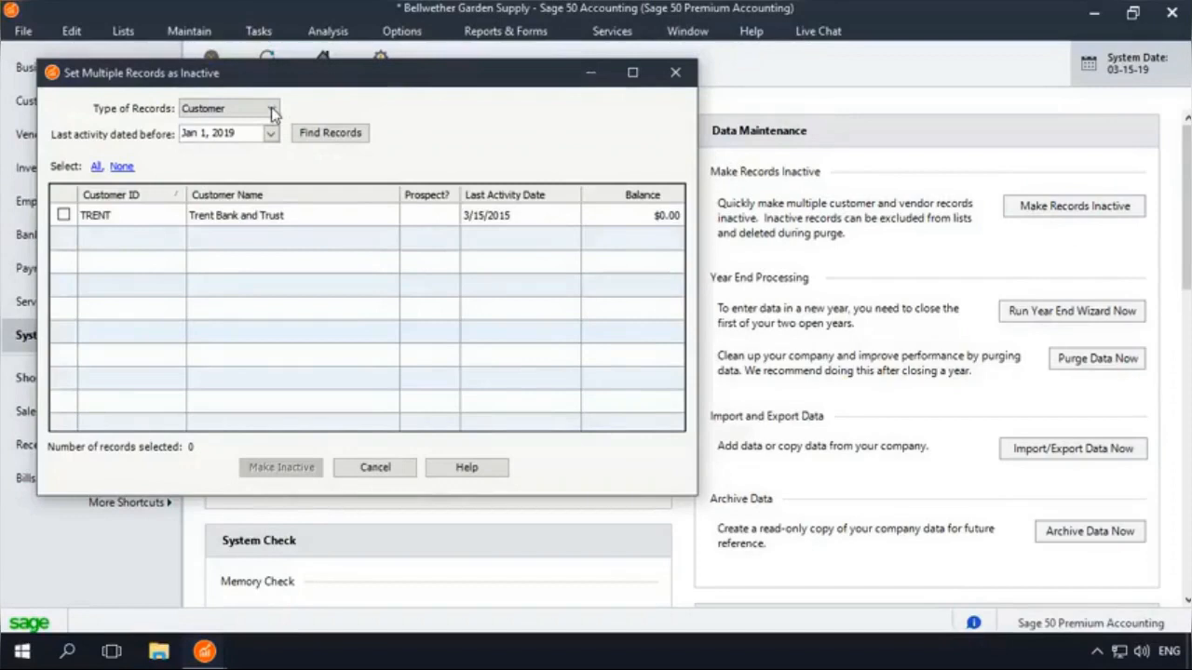
Step: Find InventoryItem records with last activity before 03/01/19
left_click(272, 108)
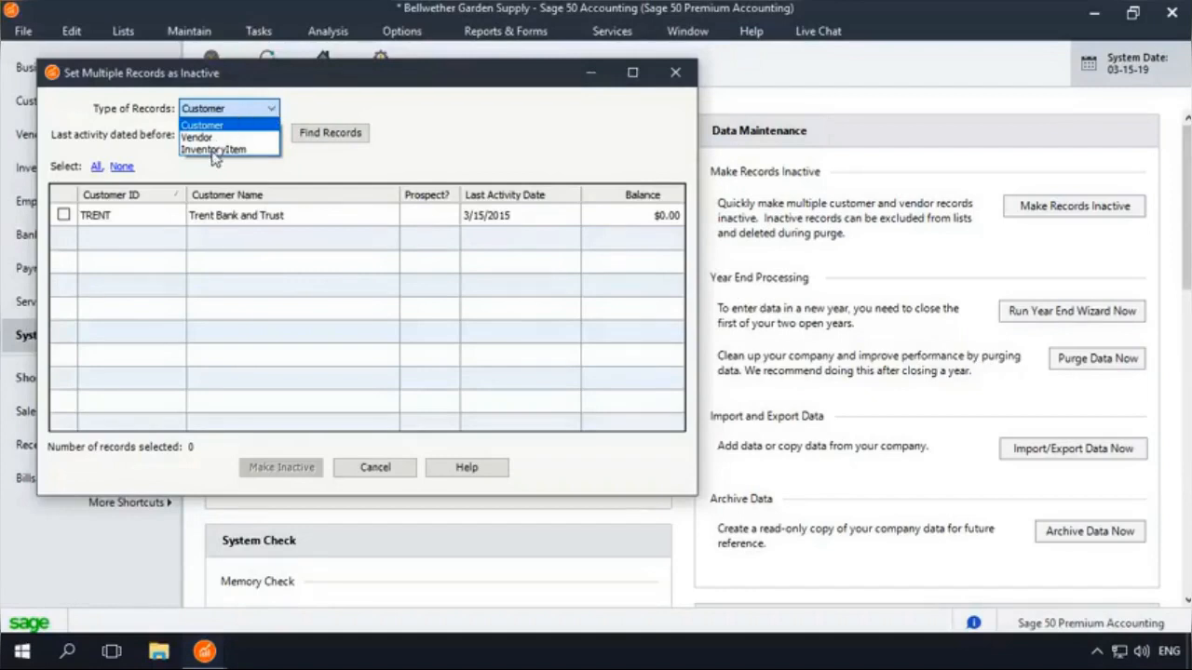
left_click(212, 149)
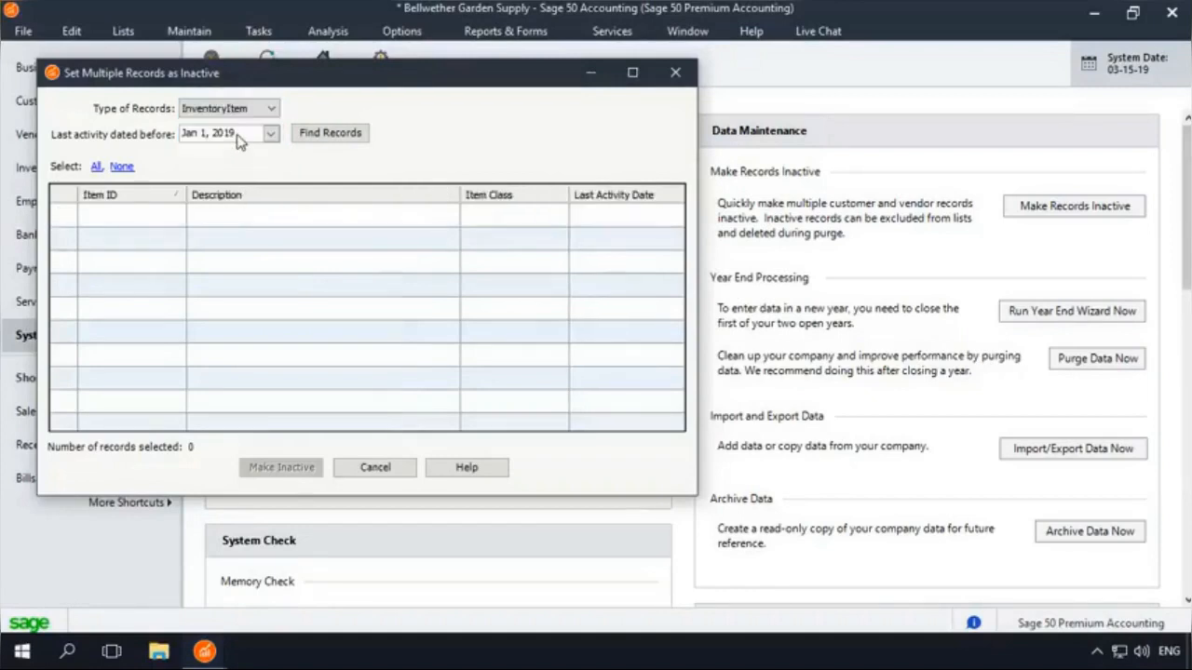
type("030119")
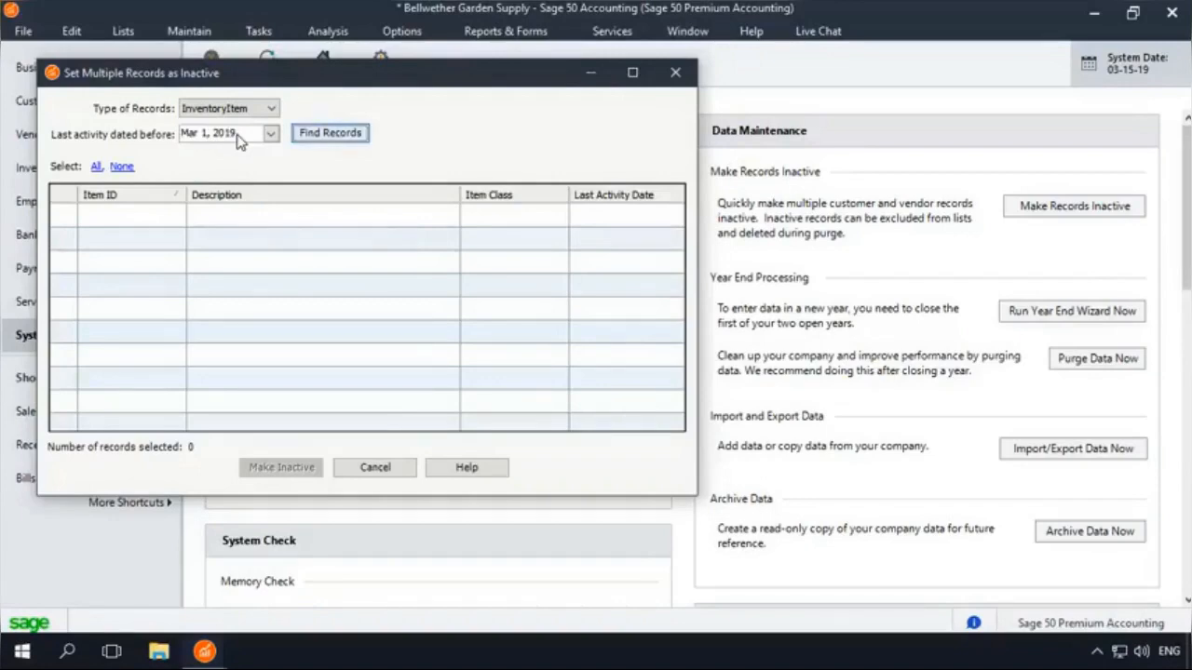
left_click(329, 132)
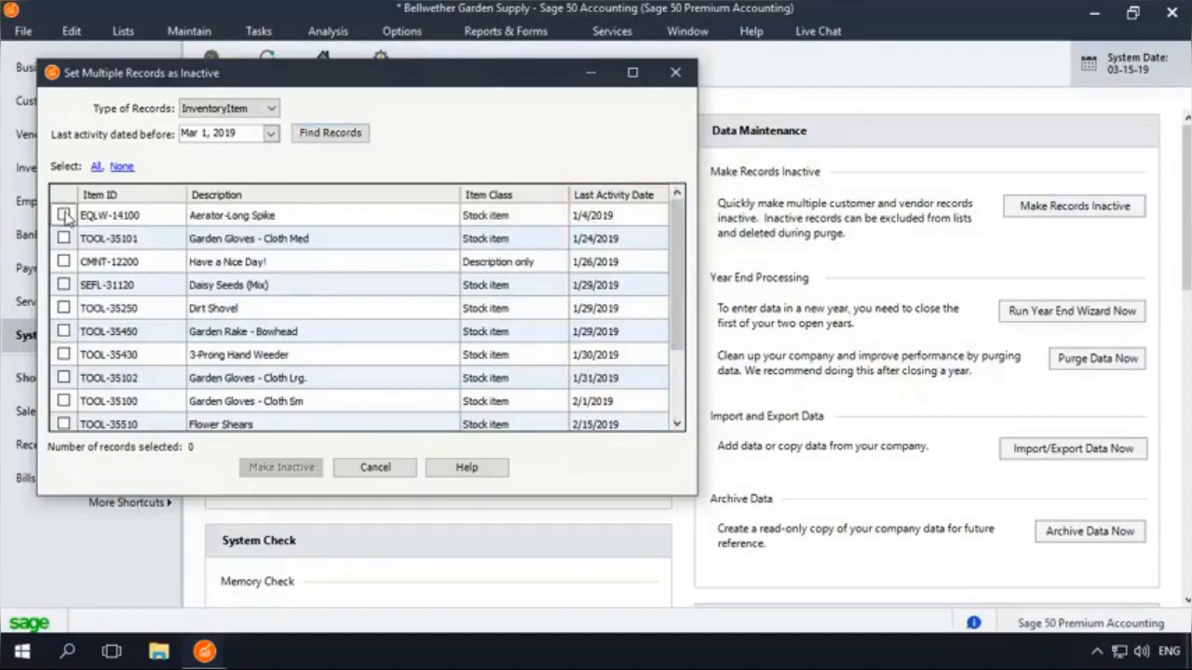
Step: Check all listed items, leaving CMNT-12200 (Have a Nice Day!) unchecked, 13 items selected
left_click(64, 216)
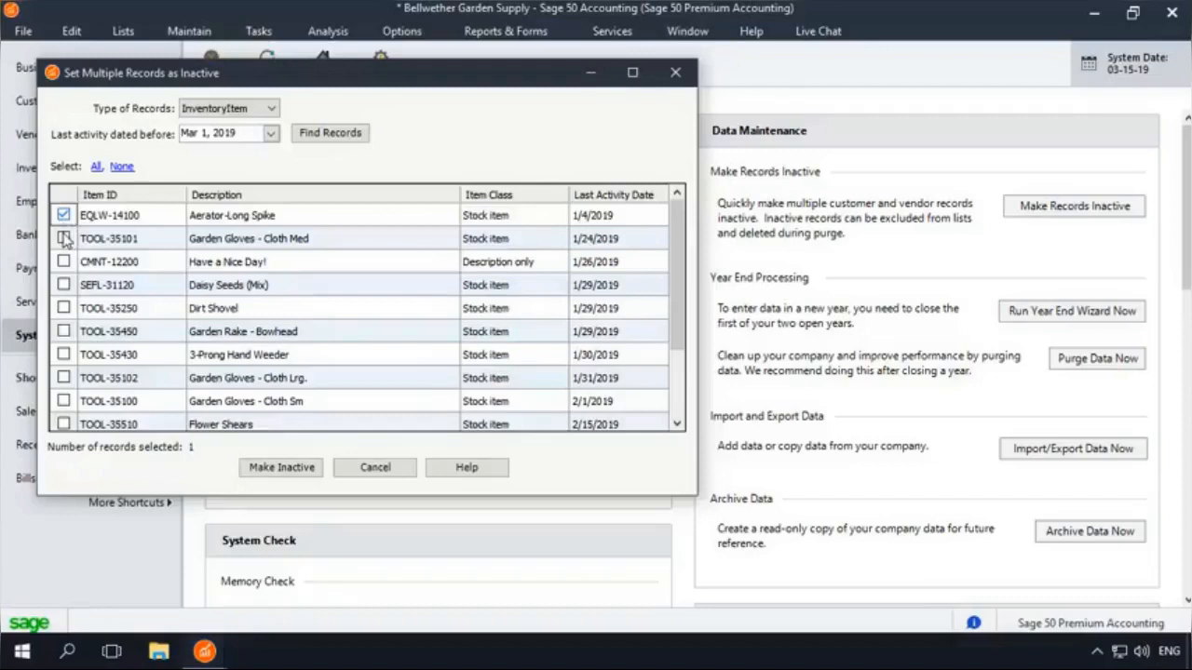
left_click(63, 238)
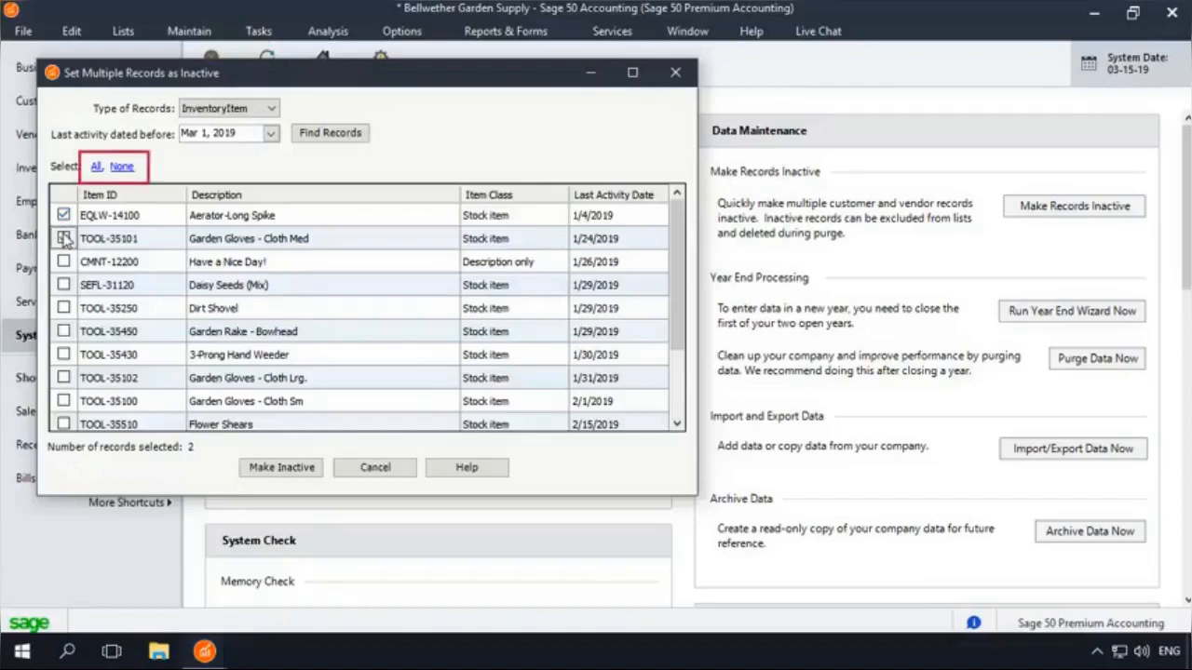
left_click(97, 166)
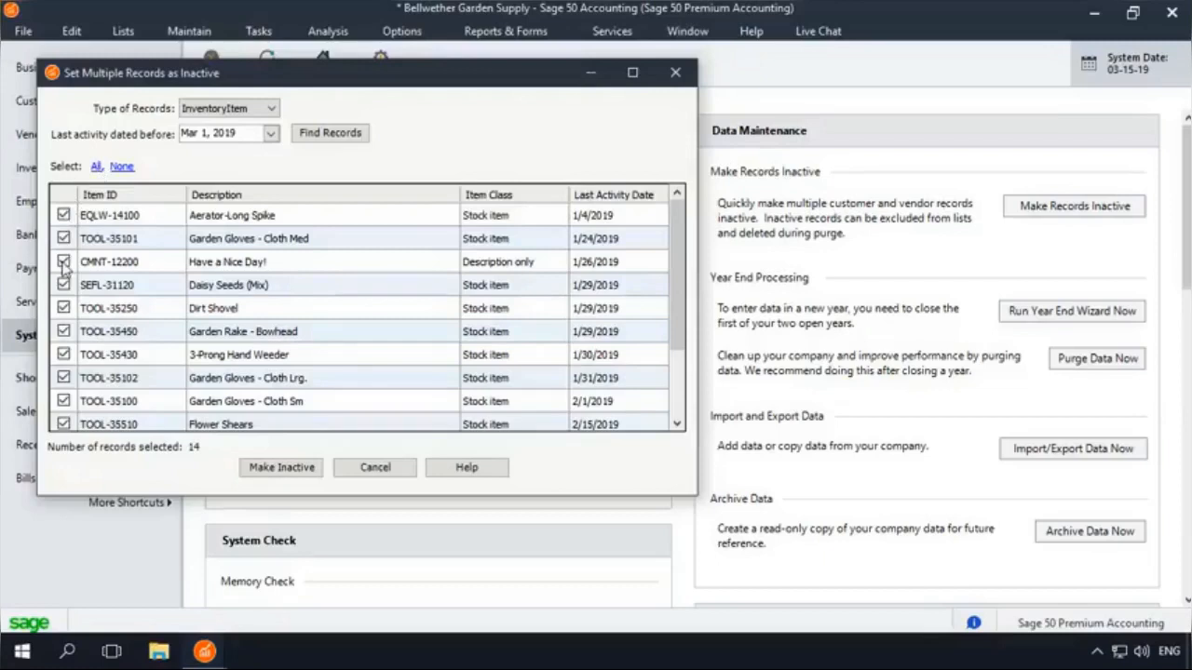
left_click(63, 261)
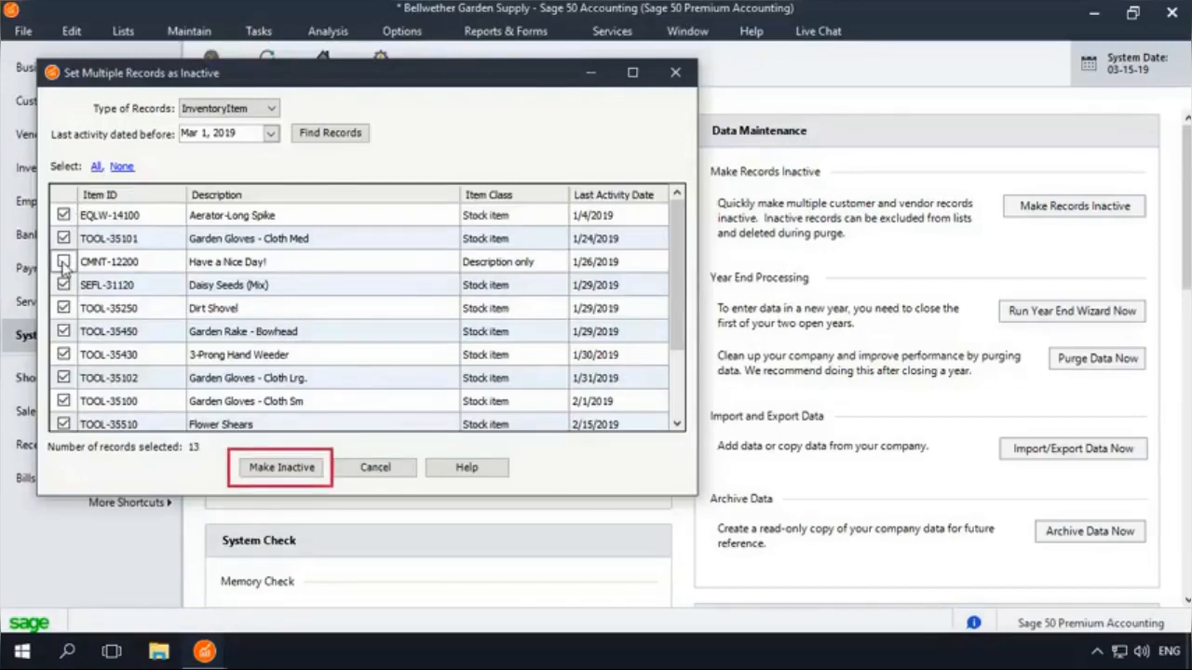
left_click(64, 260)
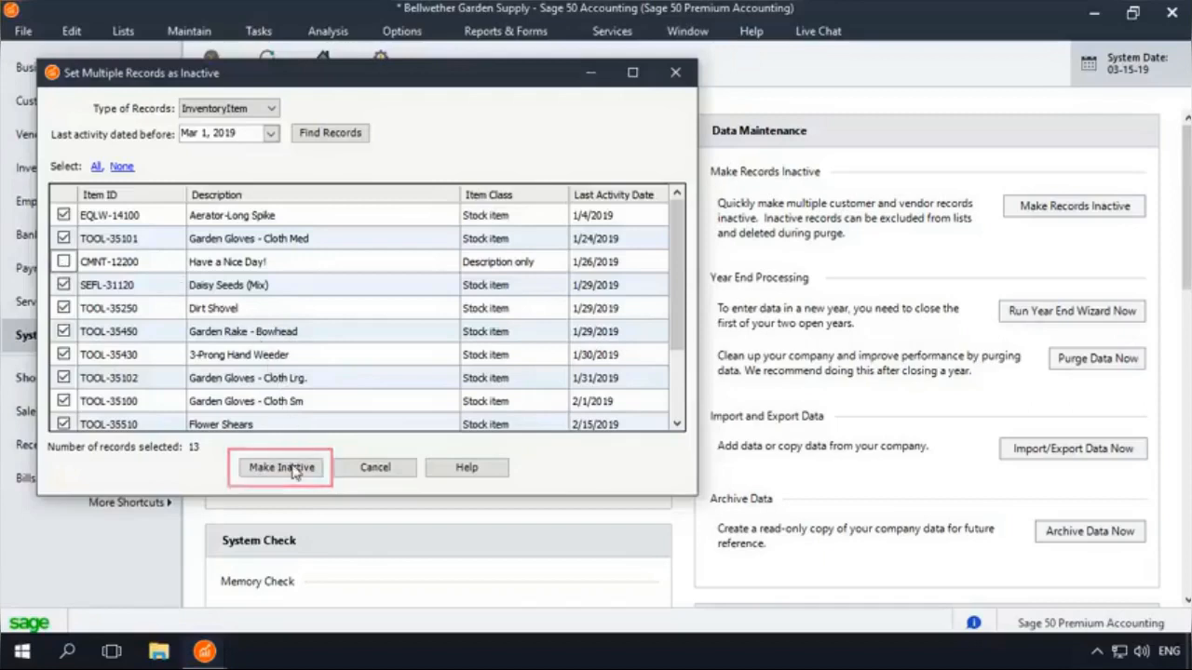
Step: Confirm making the 13 checked inventory items inactive and close the deactivation tool
left_click(281, 468)
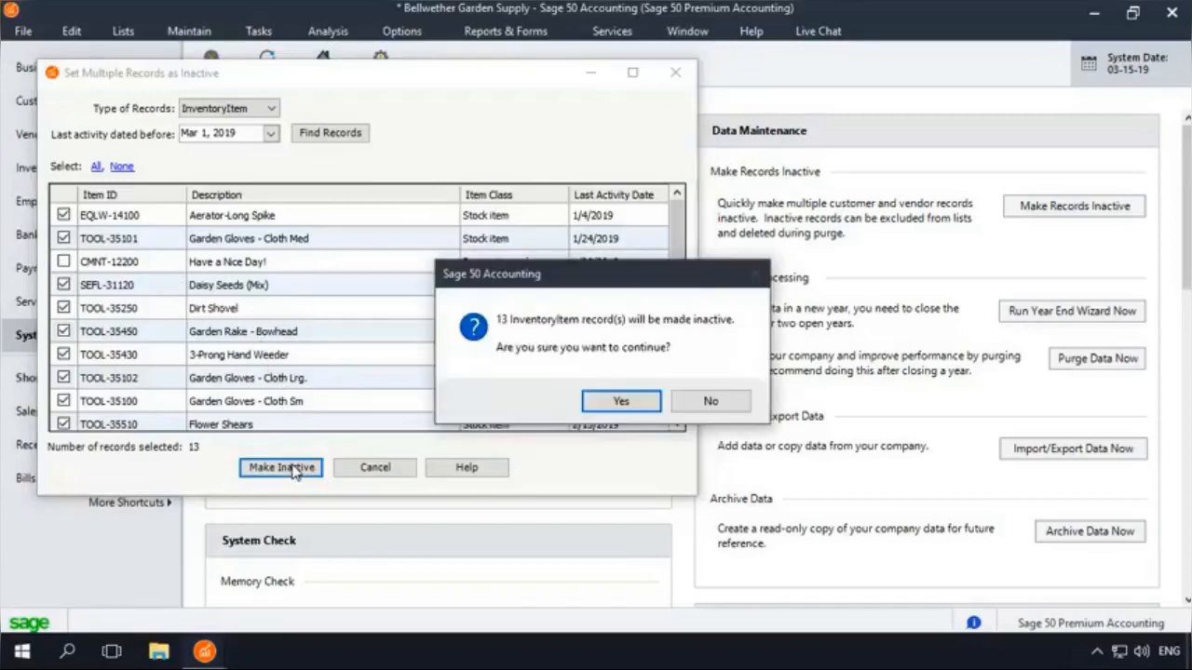
left_click(620, 400)
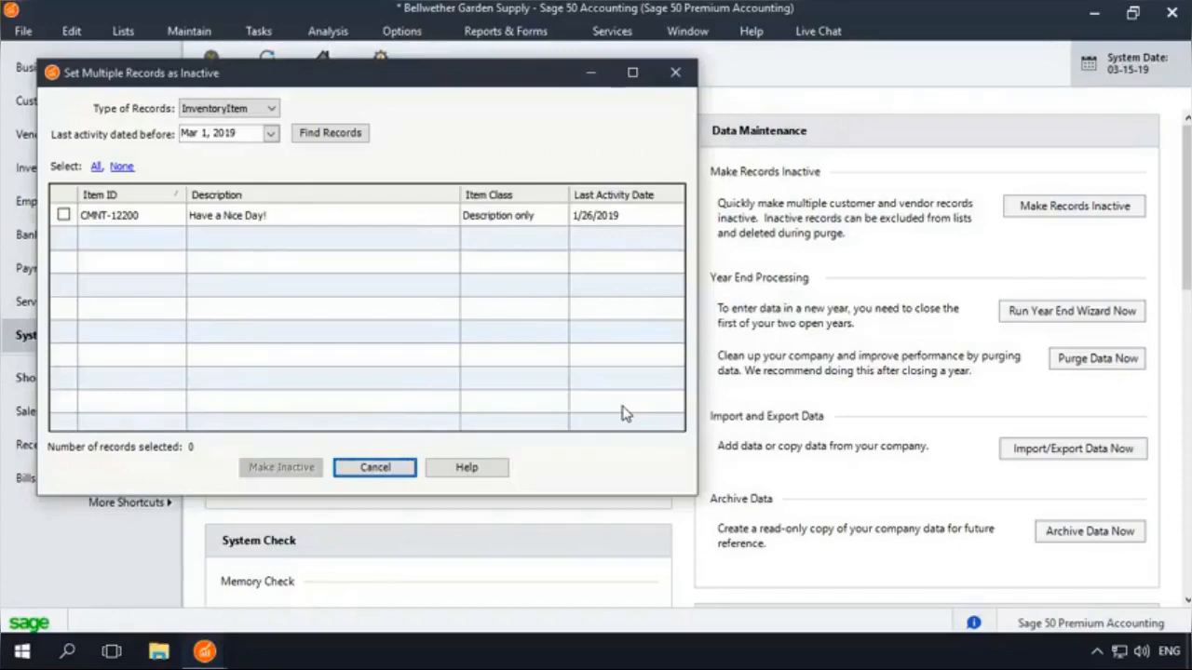
left_click(374, 466)
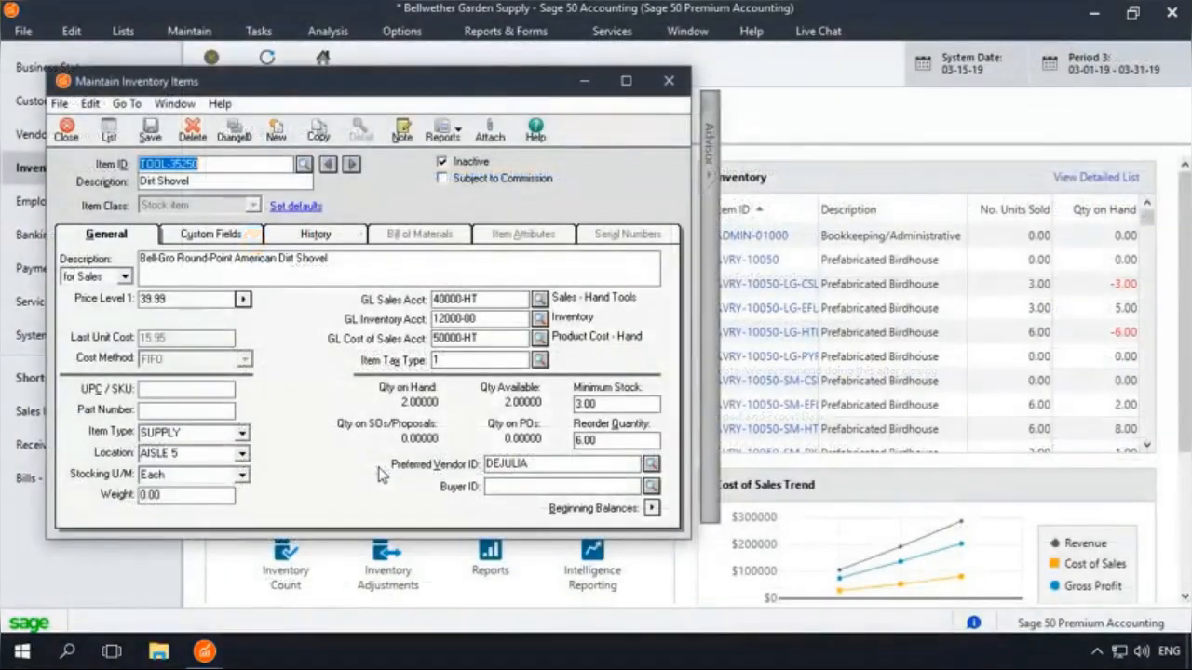
Step: Close the Maintain Inventory Items window for the Dirt Shovel record
left_click(303, 164)
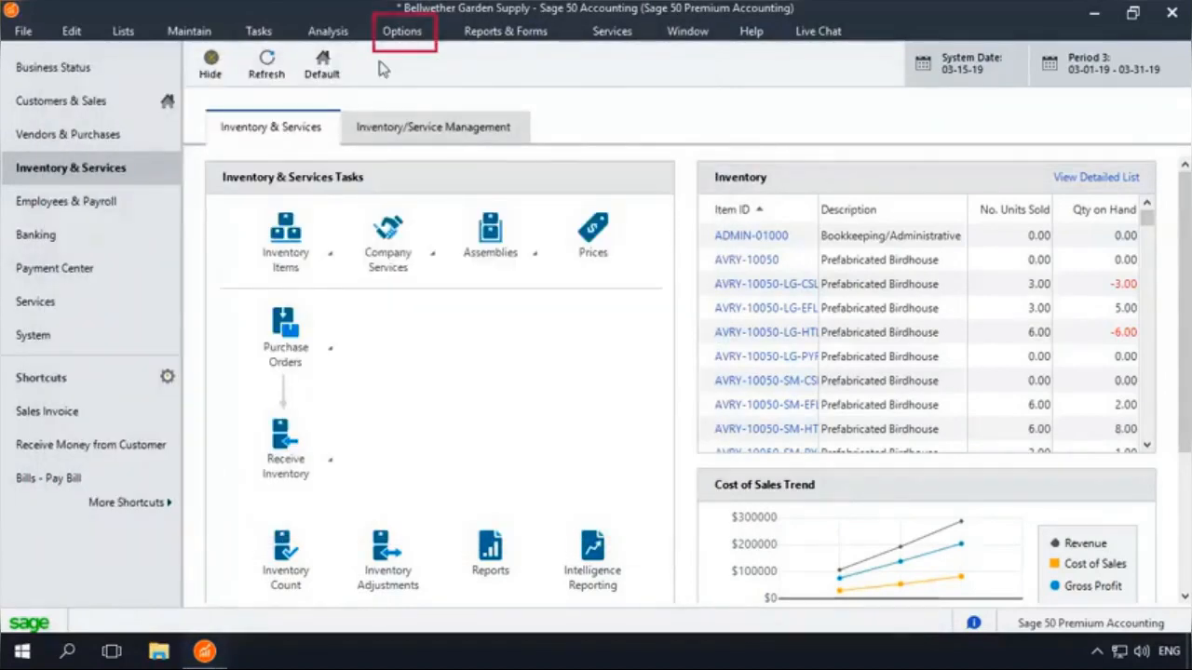
Step: Enable Hide inactive records in Options > Global, save, and return to the System page
left_click(403, 29)
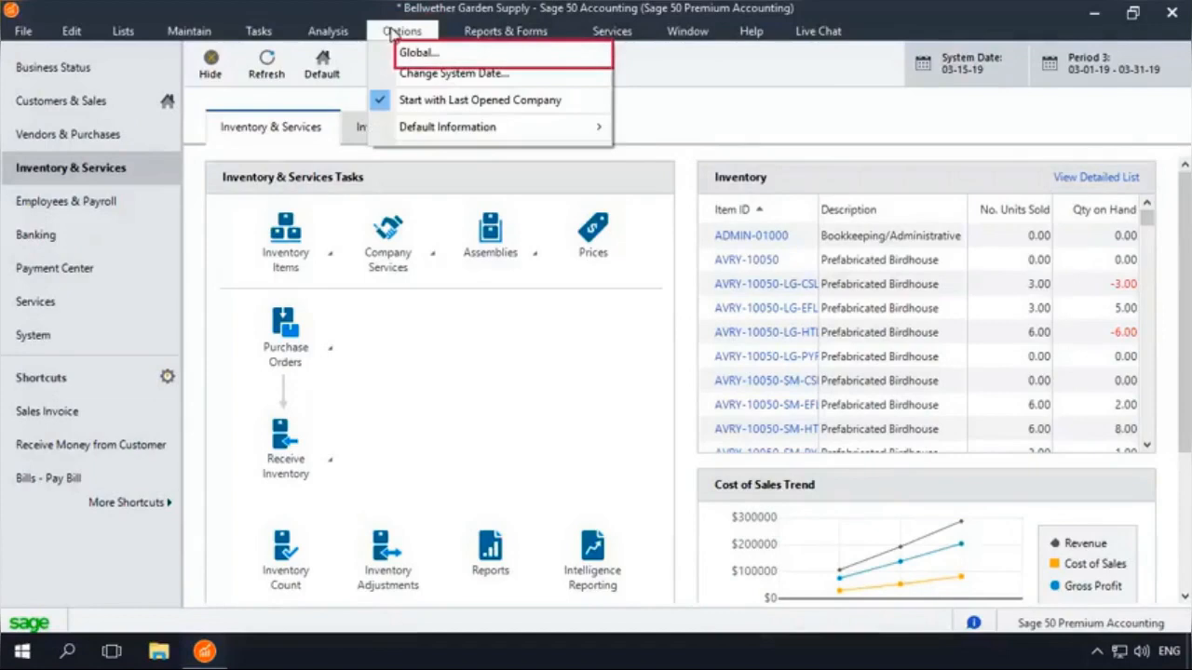
left_click(417, 52)
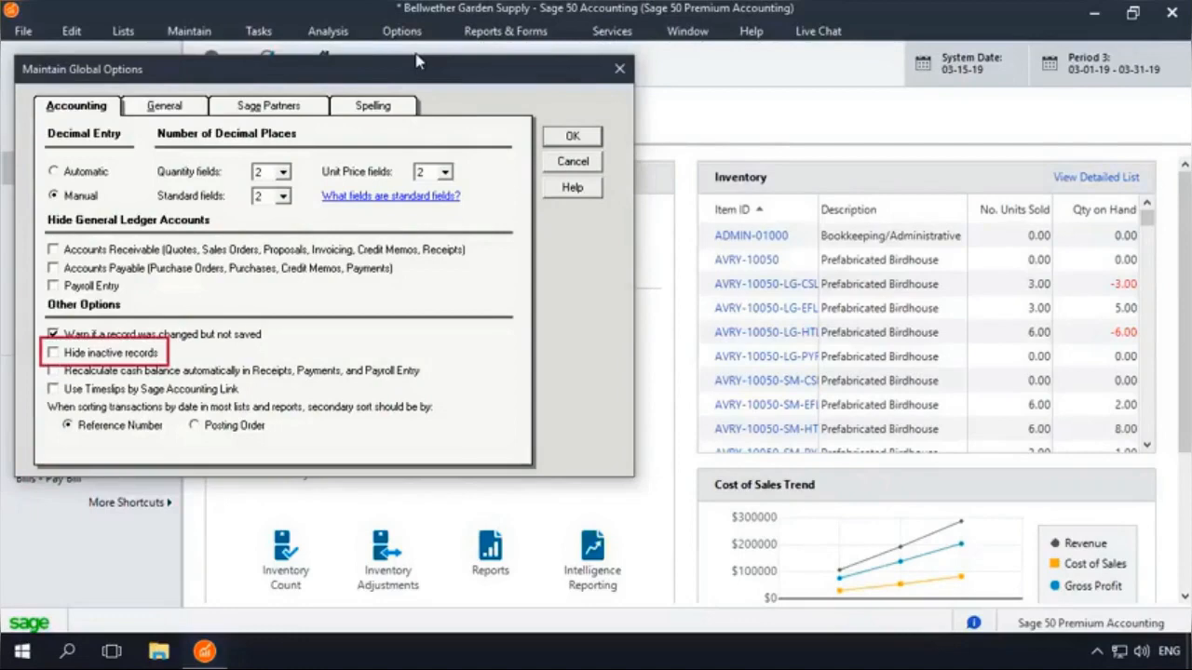
left_click(52, 352)
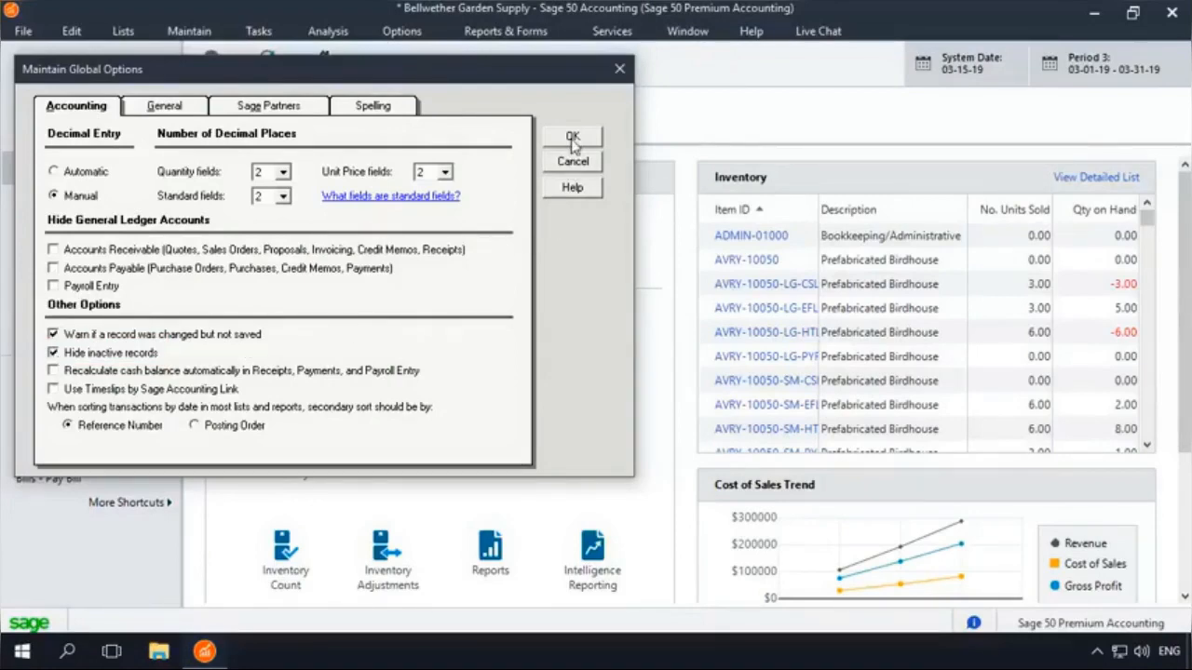
left_click(571, 139)
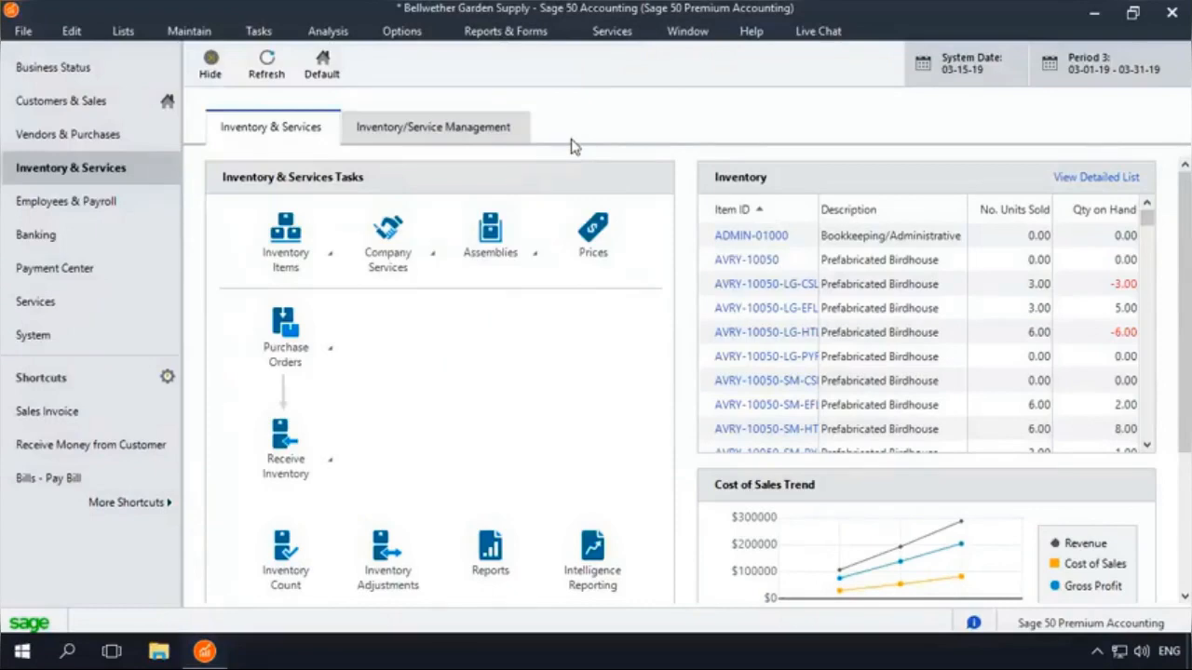
left_click(33, 335)
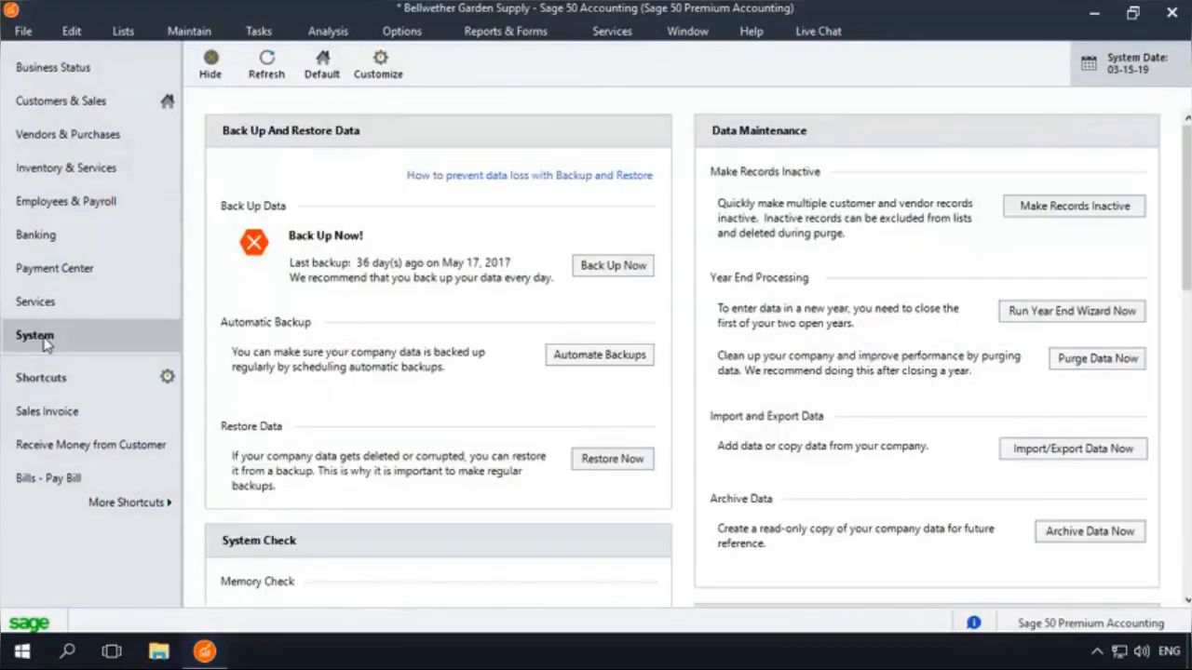